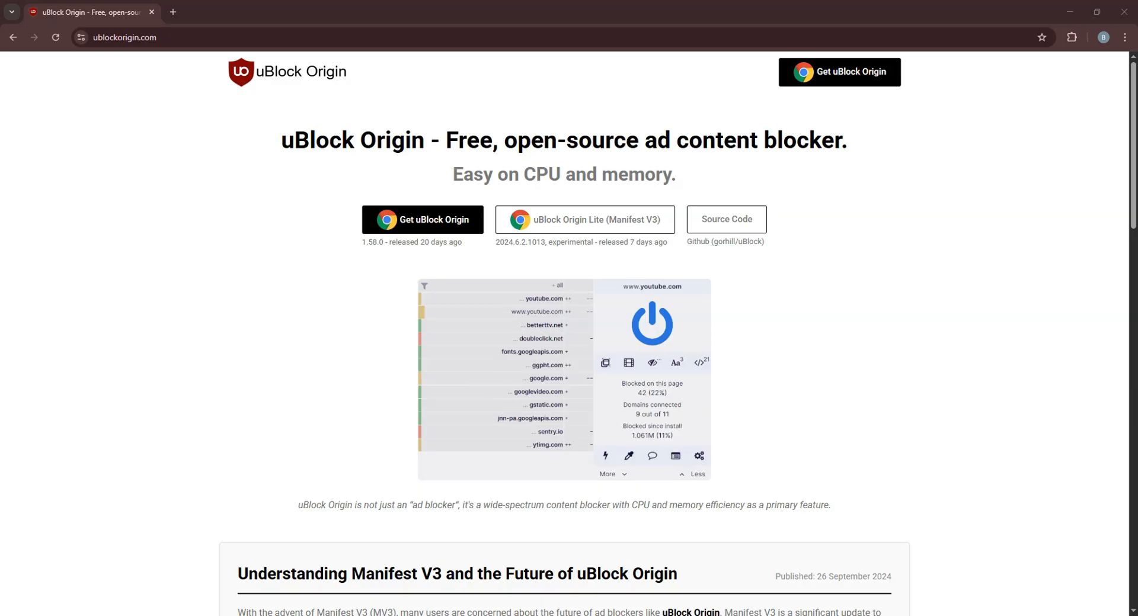
mouse_move(1111, 306)
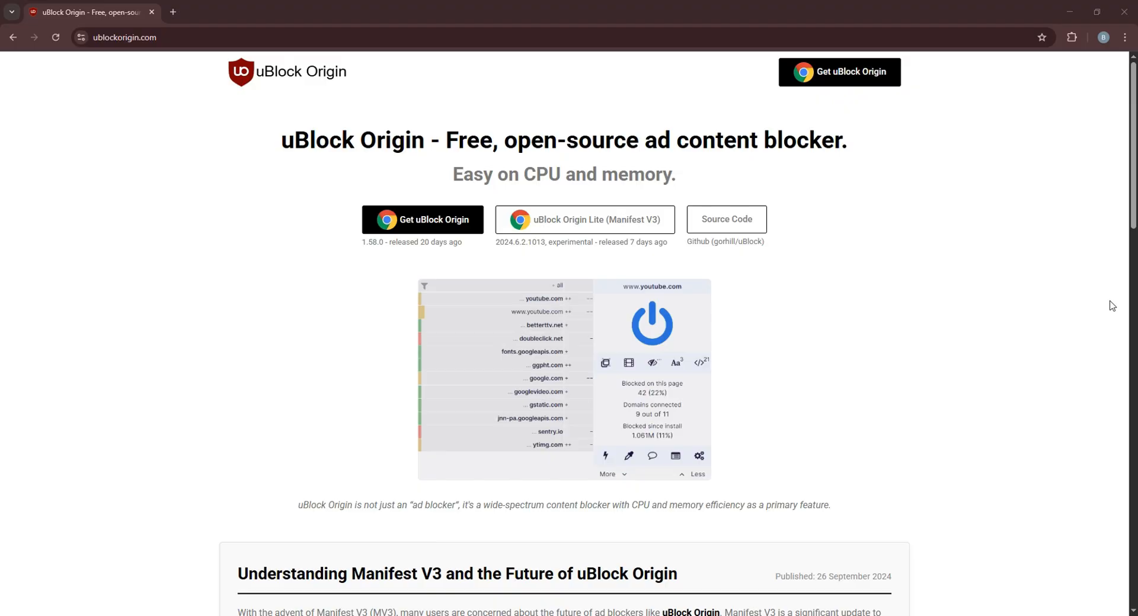
Open the 'Get uBlock Origin' Chrome Web Store listing in a new tab.
left_click(423, 219)
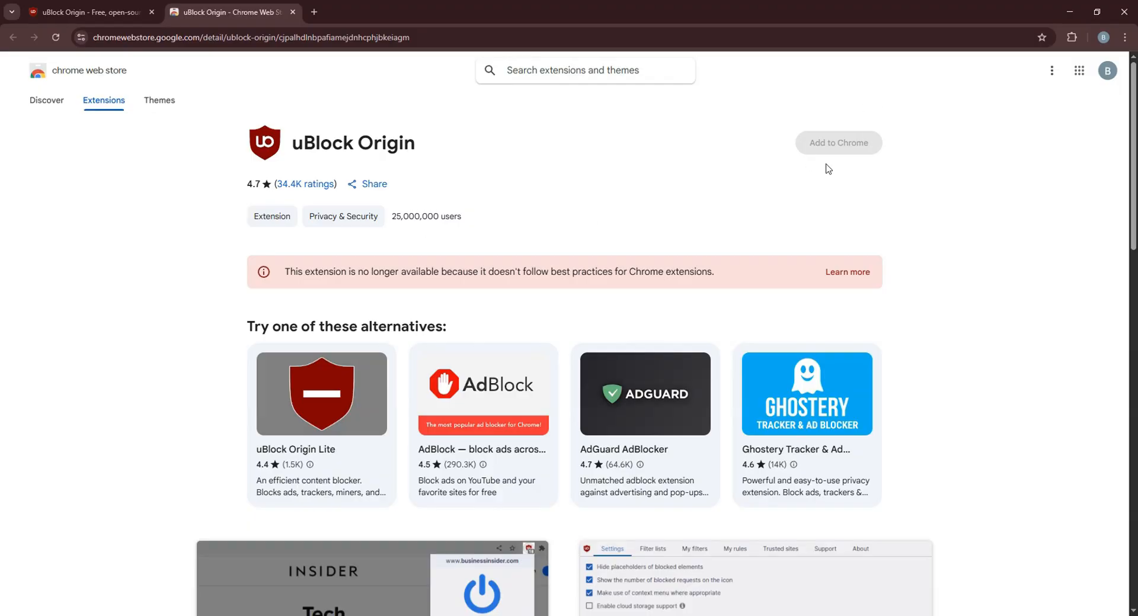
mouse_move(836, 182)
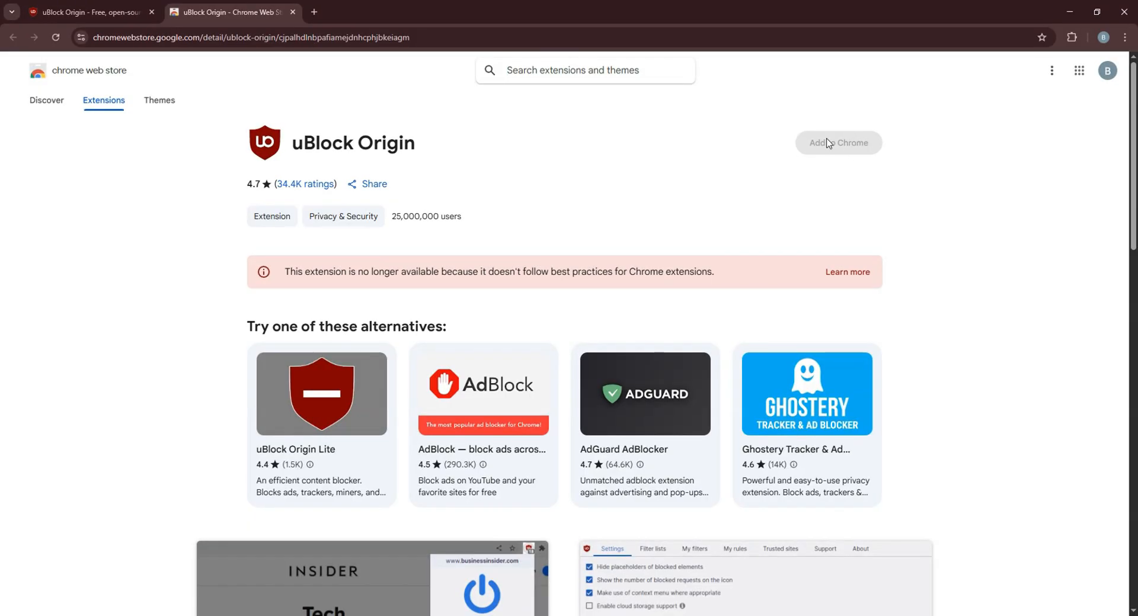
Inspect the greyed-out Add to Chrome button and scroll to its markup in DevTools.
right_click(829, 296)
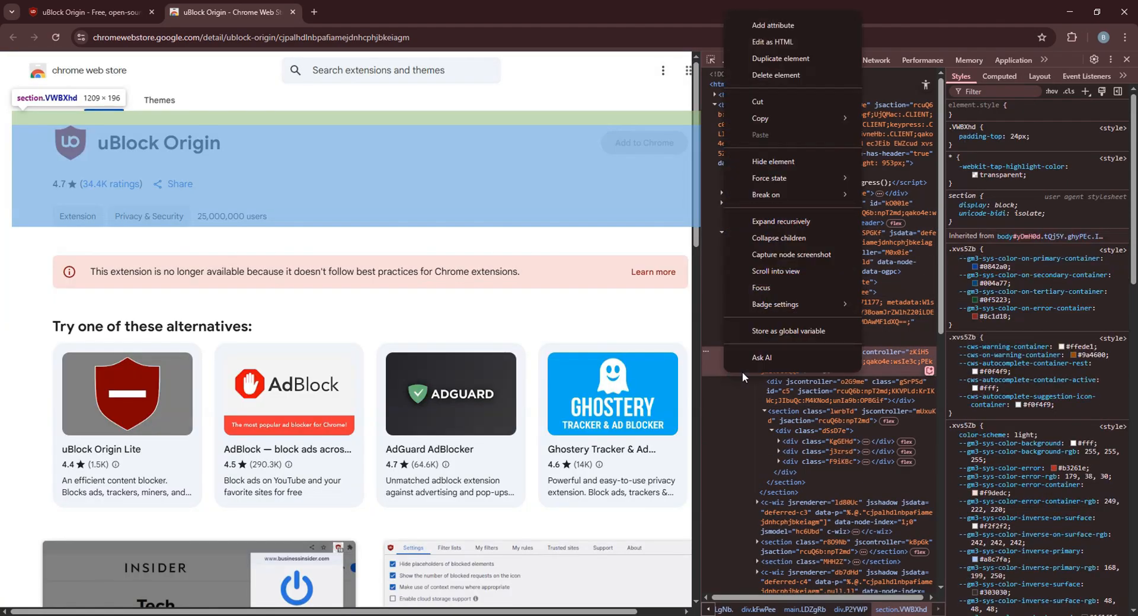
mouse_move(782, 180)
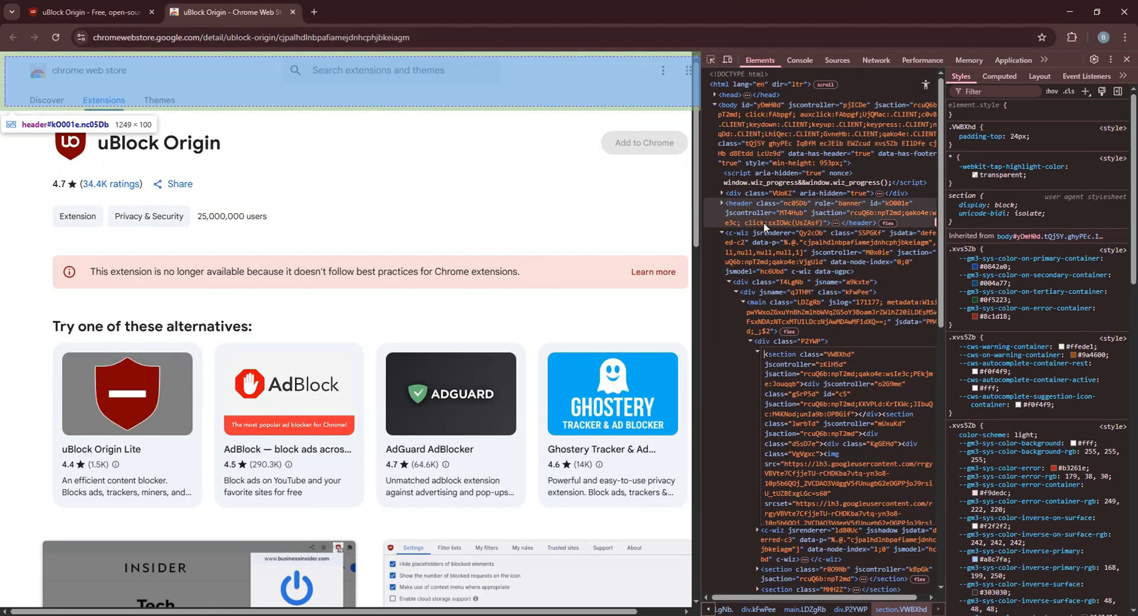
scroll("down", 3)
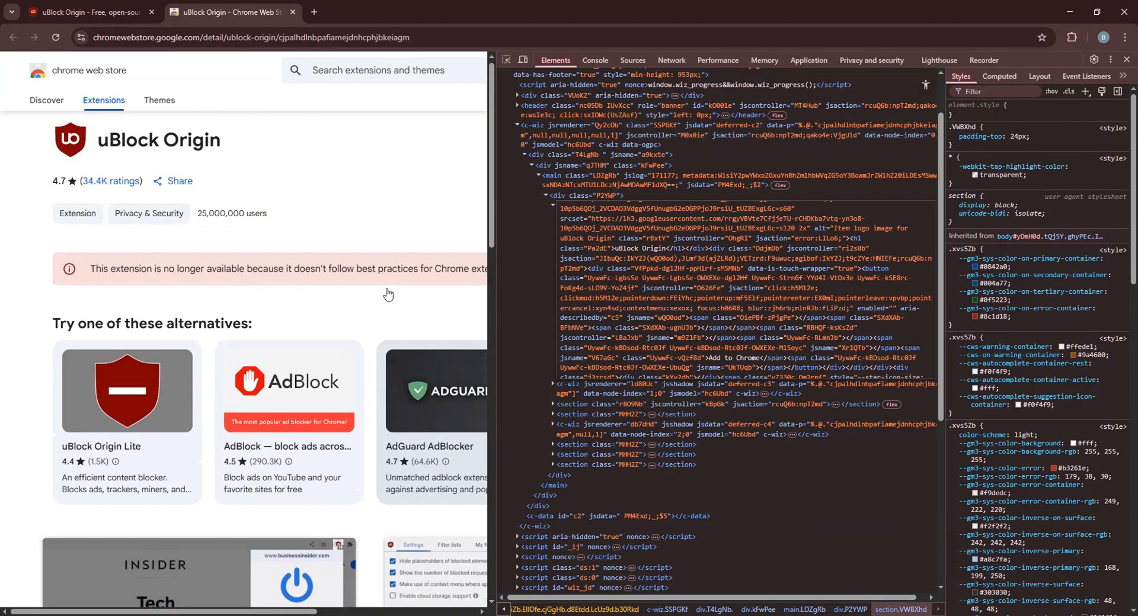
Close the DevTools panel on the uBlock Origin listing.
left_click(1125, 59)
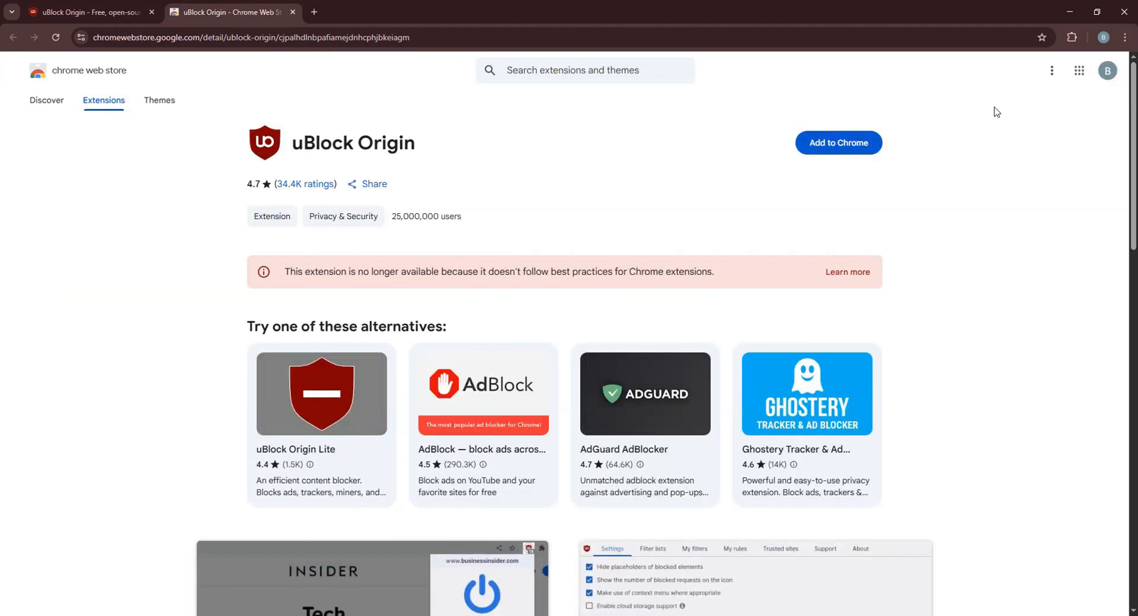
mouse_move(841, 119)
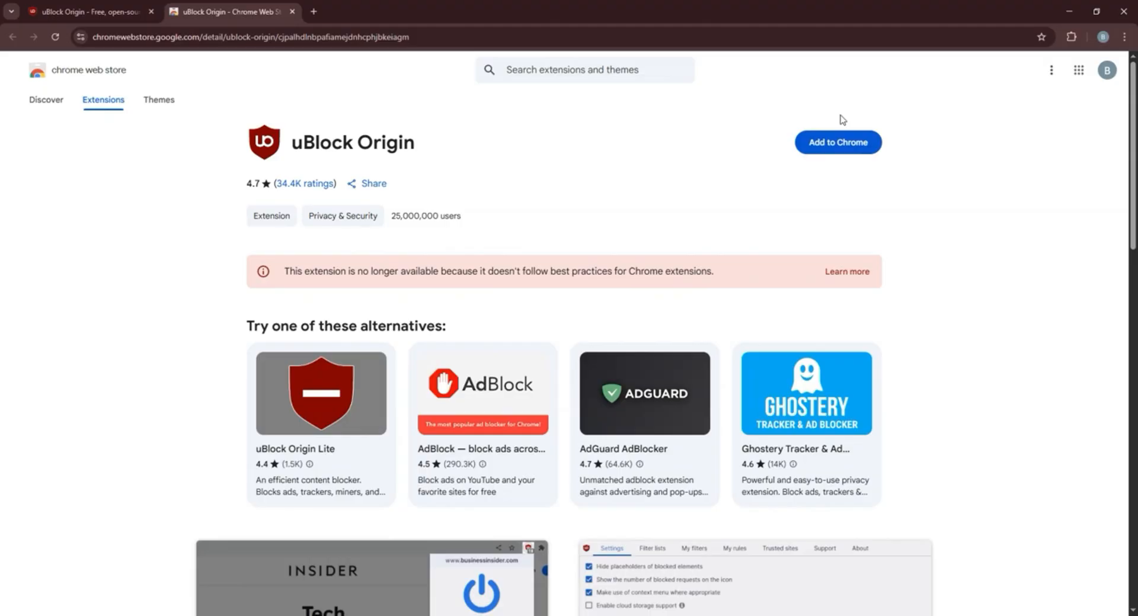
mouse_move(838, 142)
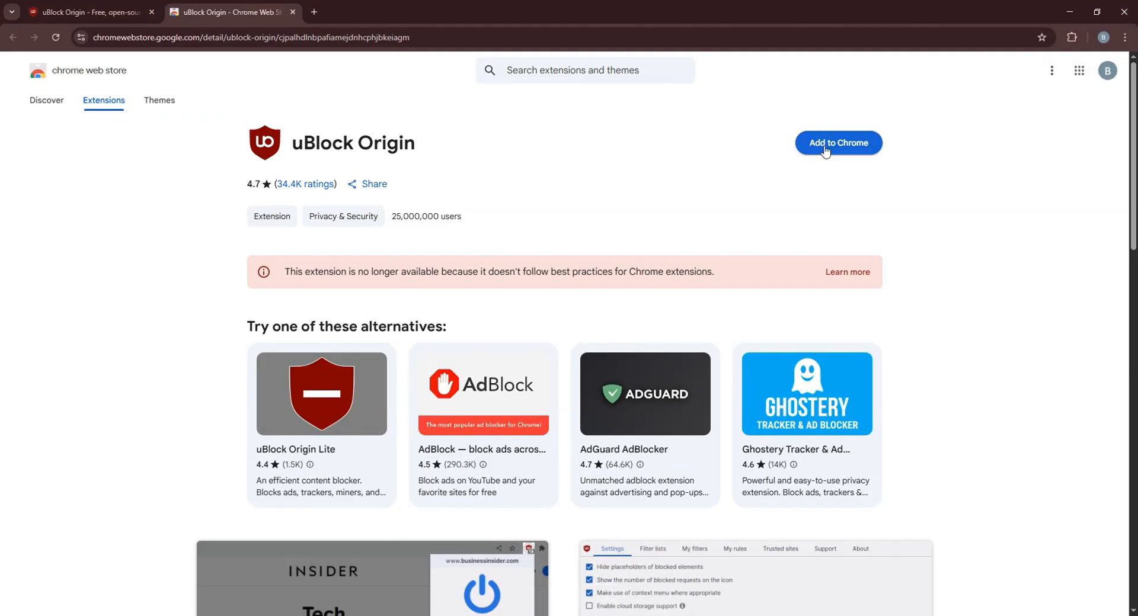
Add uBlock Origin to Chrome and confirm 'Add extension'.
left_click(837, 142)
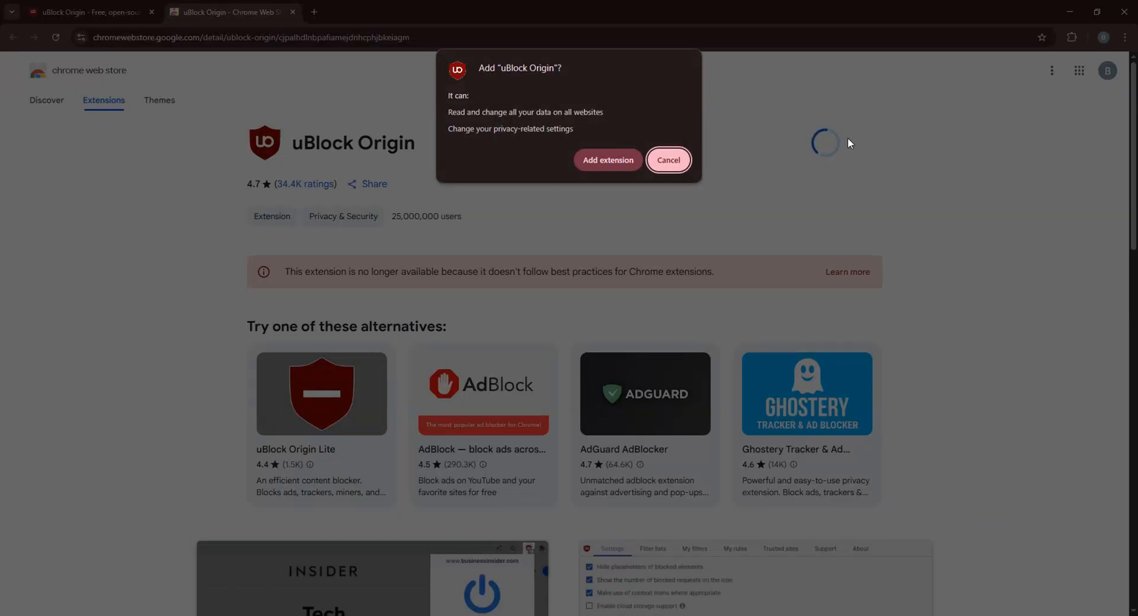
left_click(666, 160)
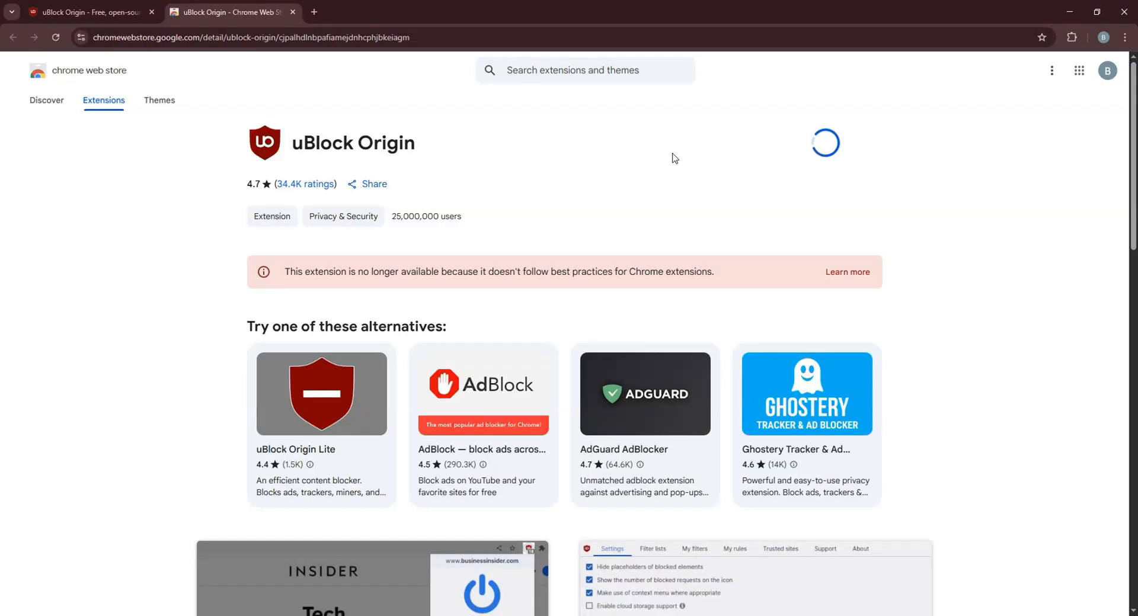
mouse_move(767, 148)
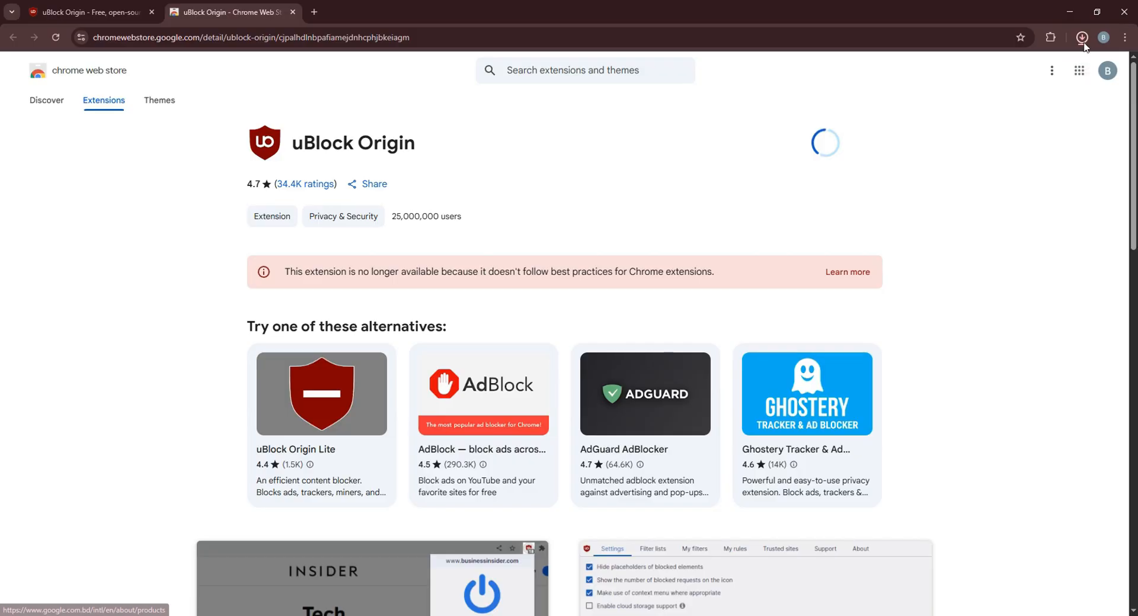
Check the uBlock Origin .crx download progress, then close the downloads panel.
left_click(1082, 36)
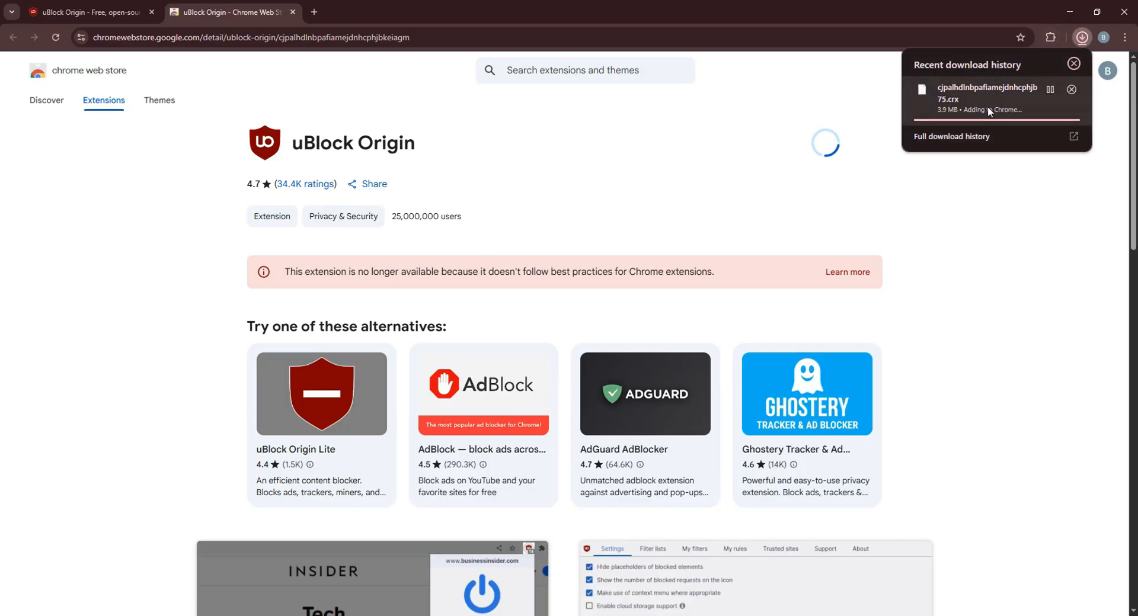
mouse_move(1103, 161)
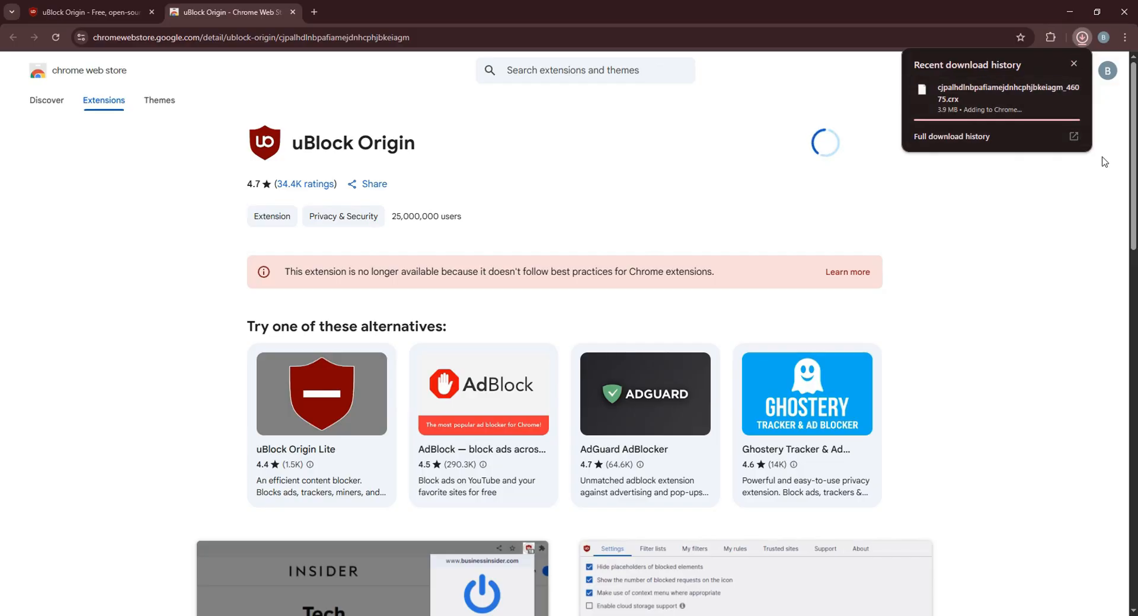
left_click(1073, 64)
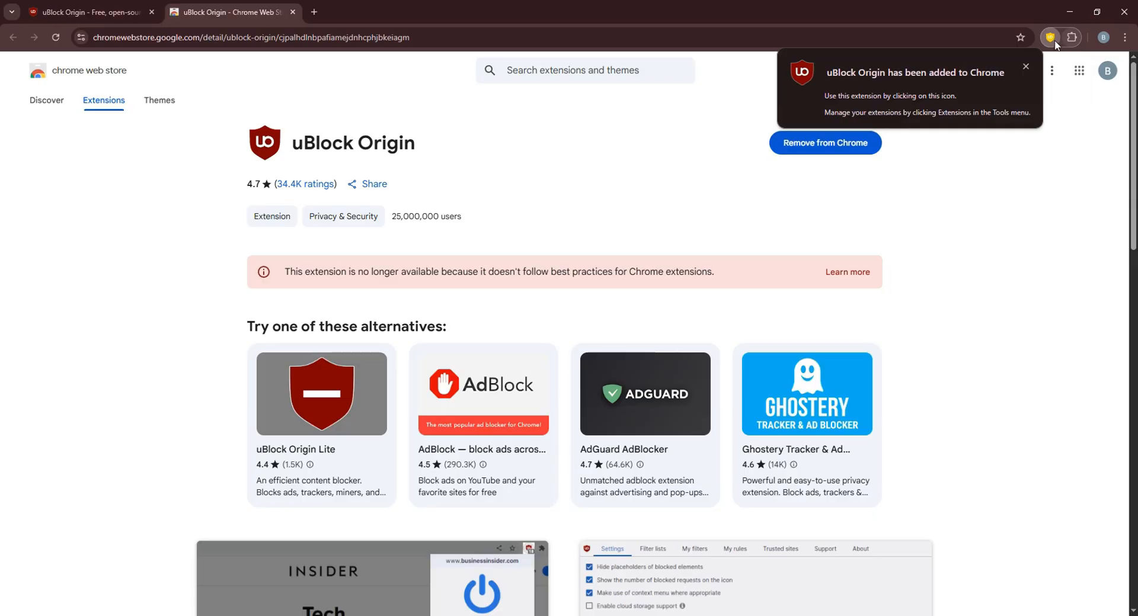
Show the Extensions menu to verify uBlock Origin is listed beside DSers.
left_click(1073, 37)
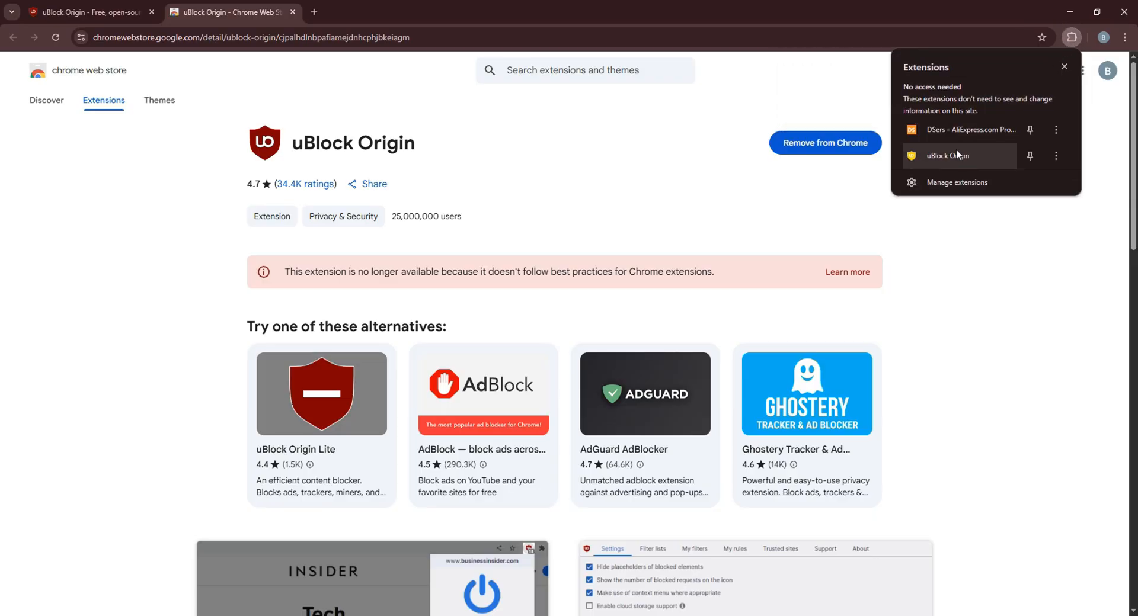
mouse_move(951, 158)
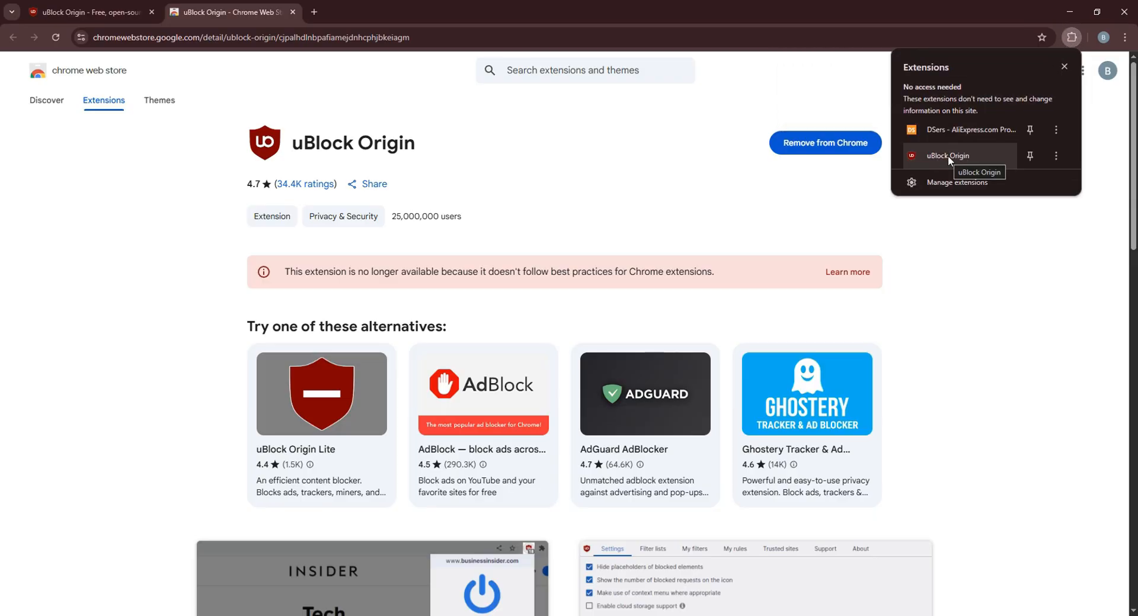